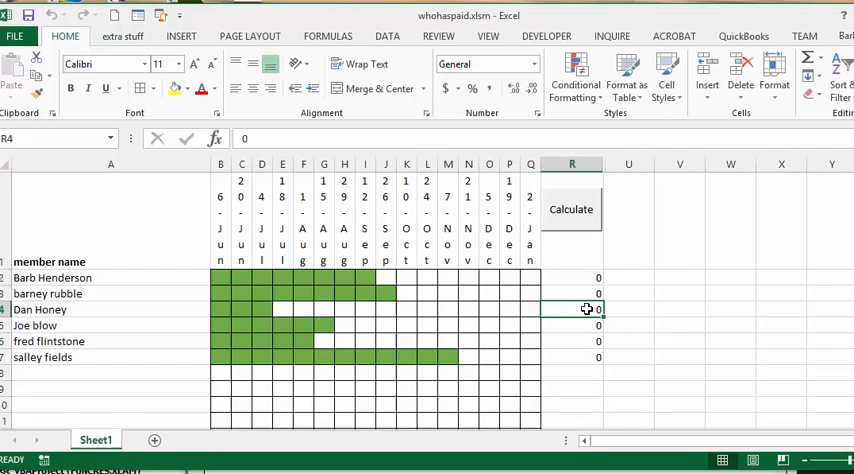
type("1")
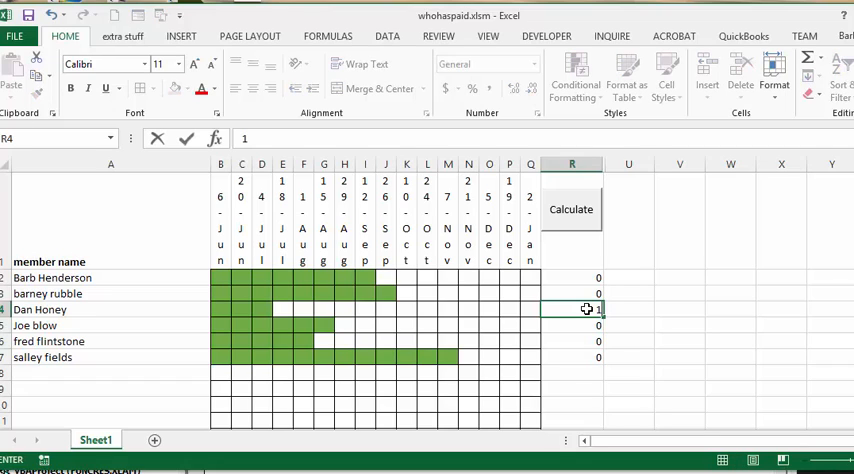
type("00")
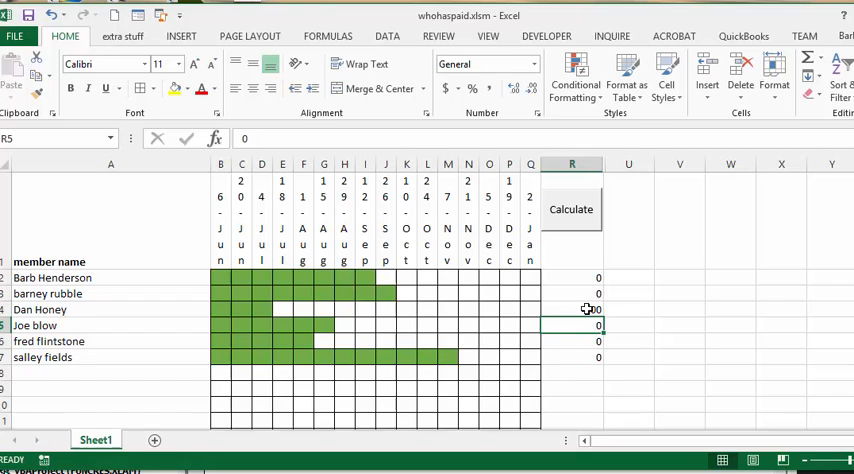
type("100")
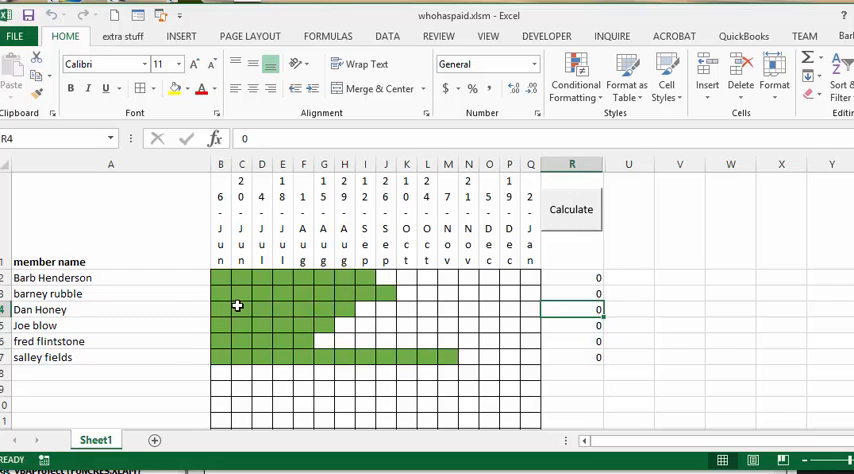
mouse_move(347, 313)
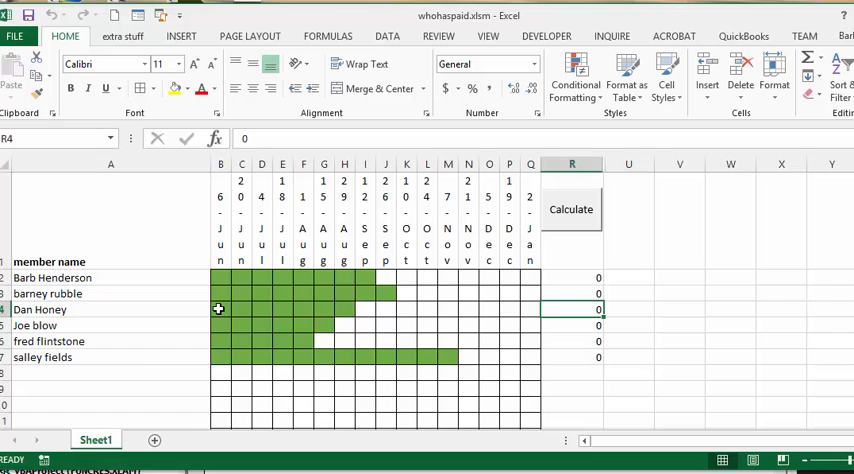
mouse_move(231, 293)
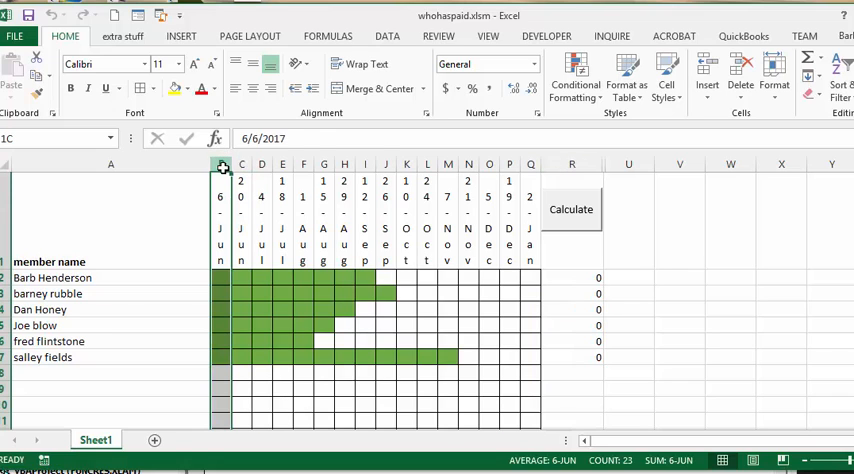
right_click(220, 164)
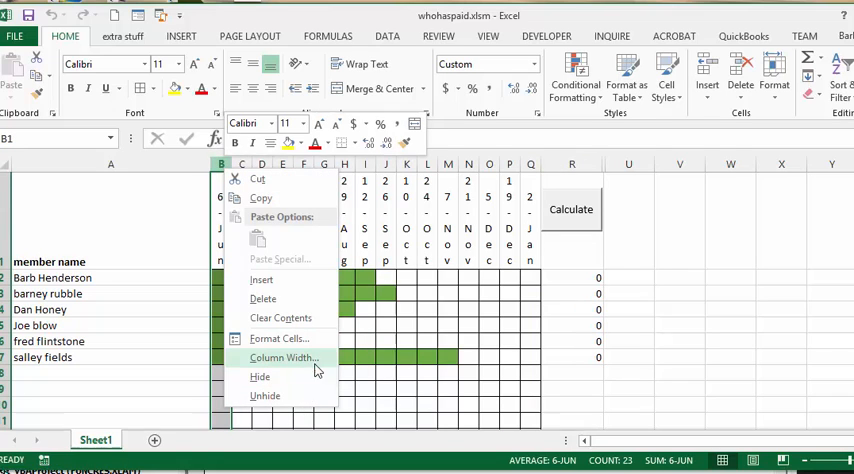
left_click(283, 358)
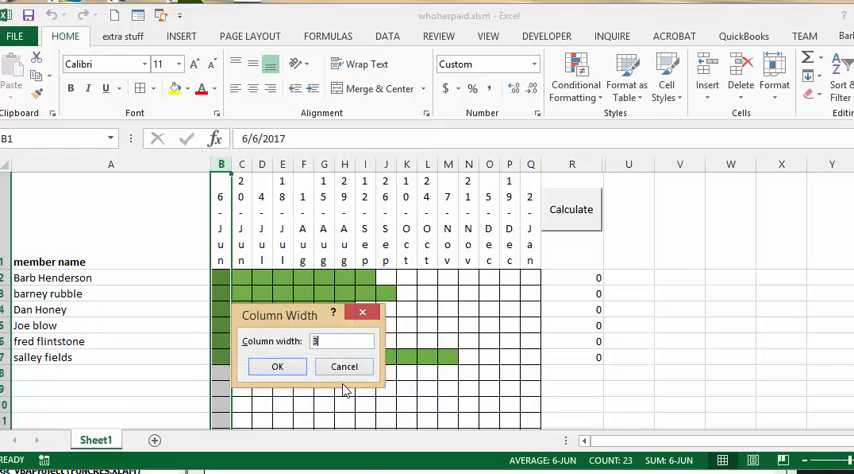
left_click(277, 366)
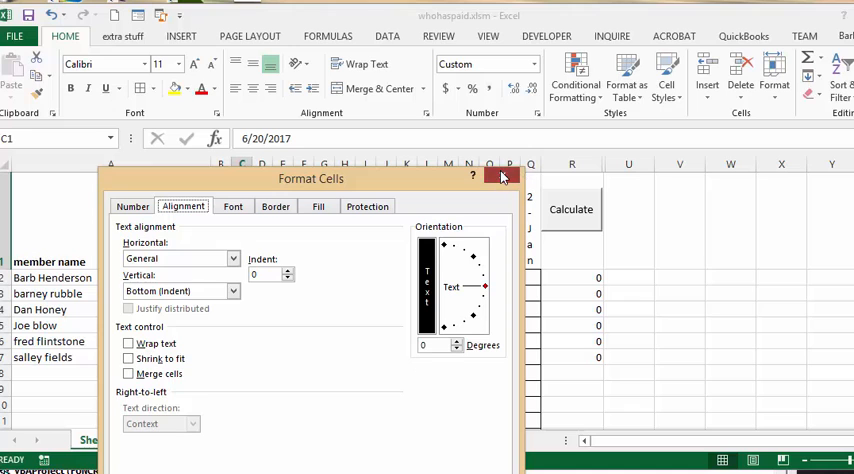
left_click(504, 178)
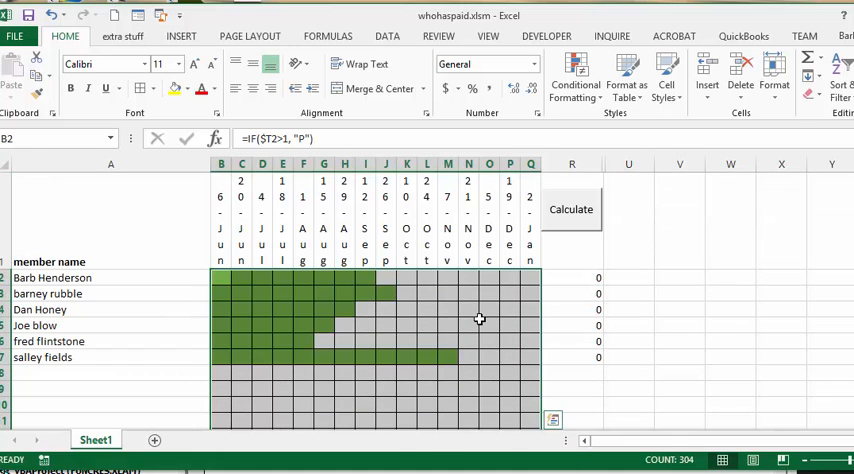
left_click(575, 82)
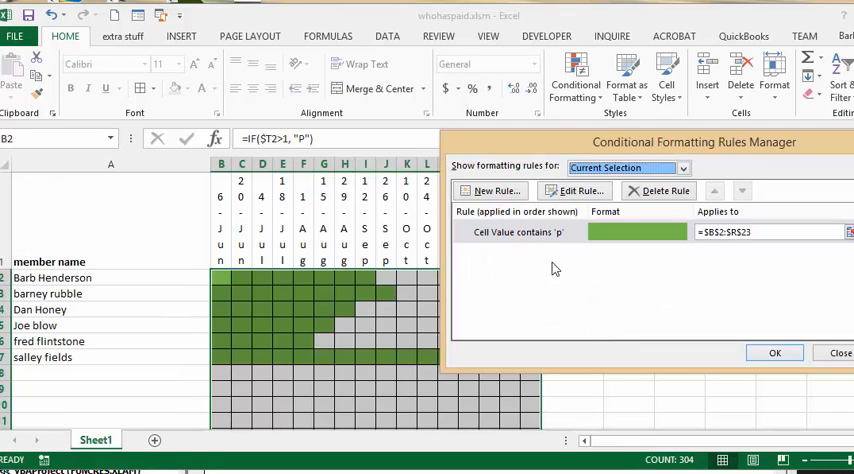
mouse_move(500, 237)
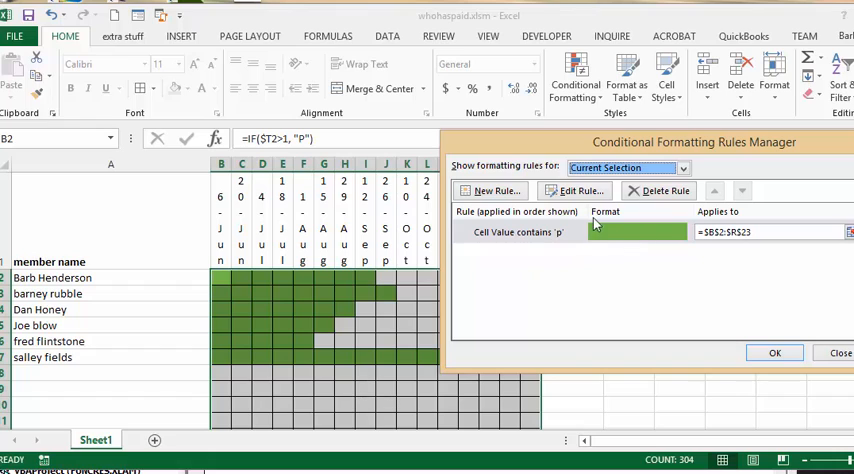
mouse_move(603, 240)
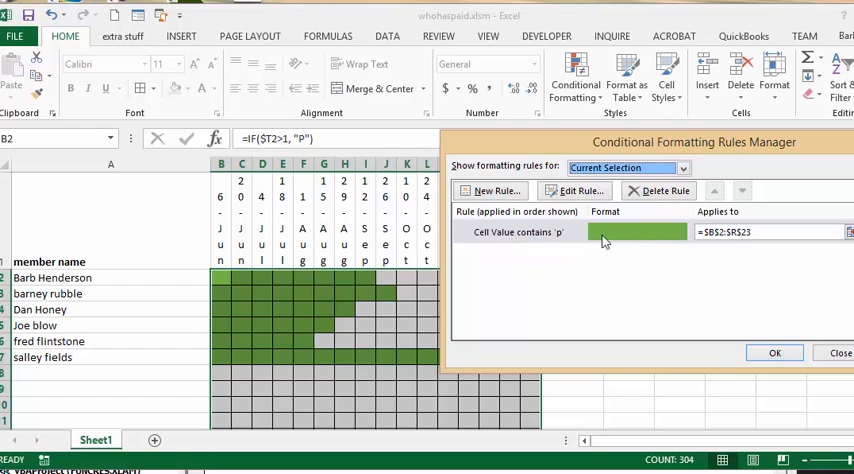
mouse_move(635, 240)
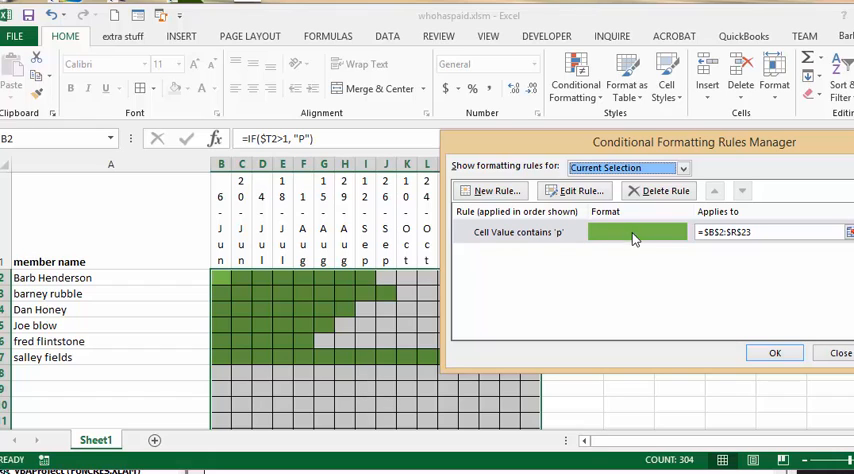
mouse_move(625, 237)
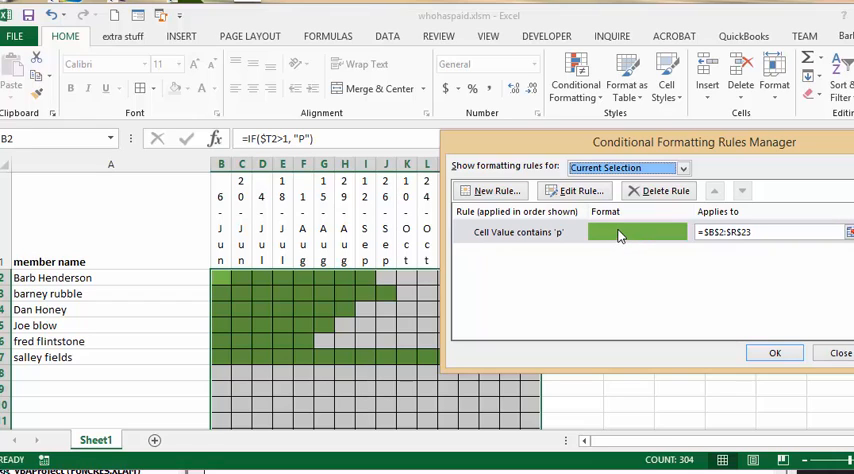
mouse_move(616, 237)
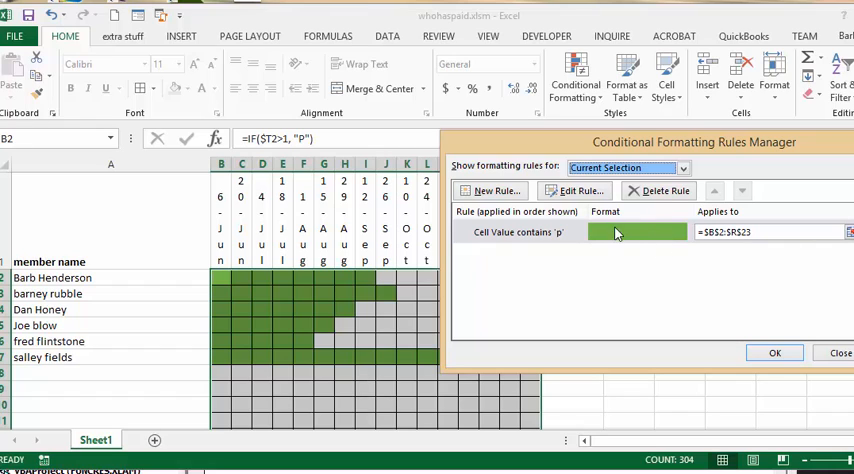
left_click(774, 352)
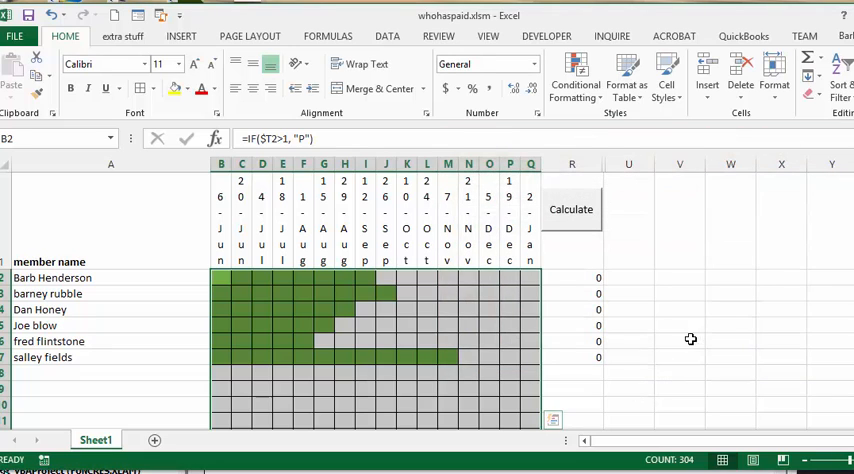
left_click(679, 324)
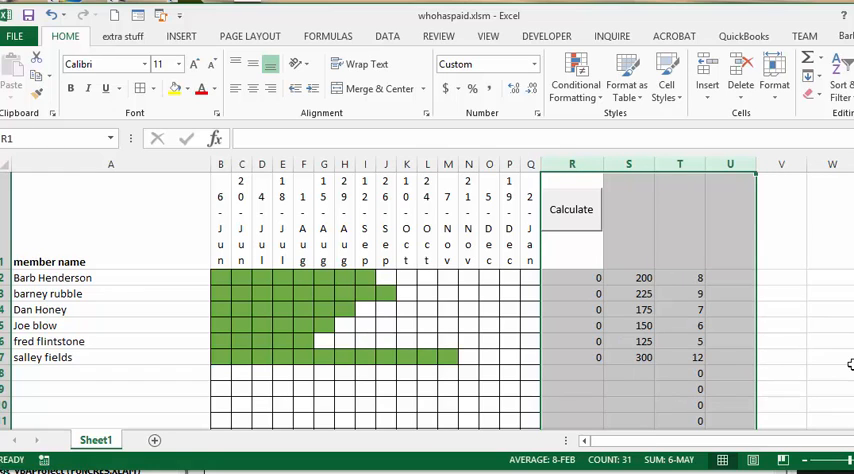
Step: Scroll the sheet and inspect cell J2's month-count threshold formula
scroll("down", 3)
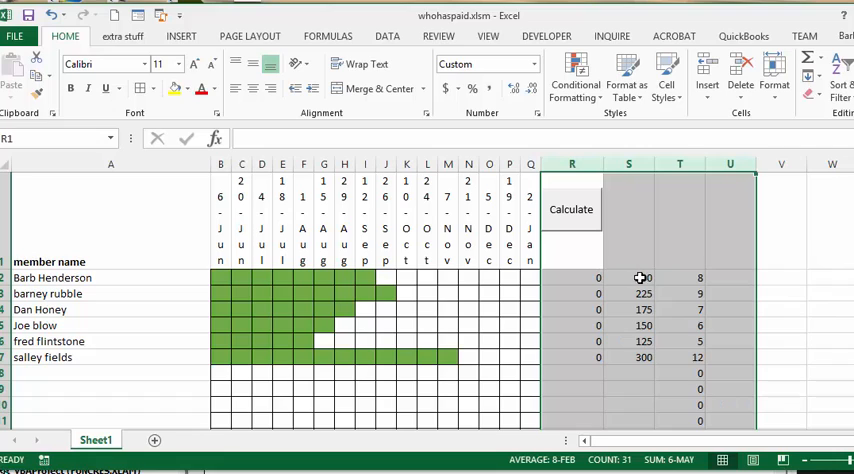
mouse_move(643, 277)
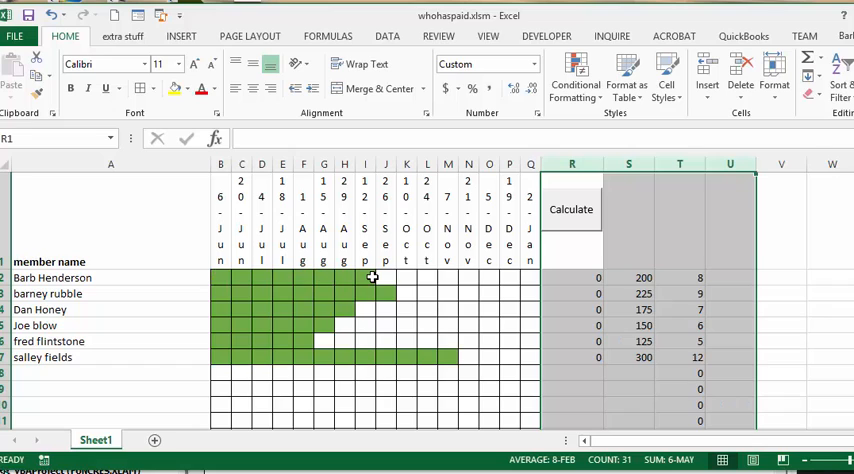
mouse_move(384, 277)
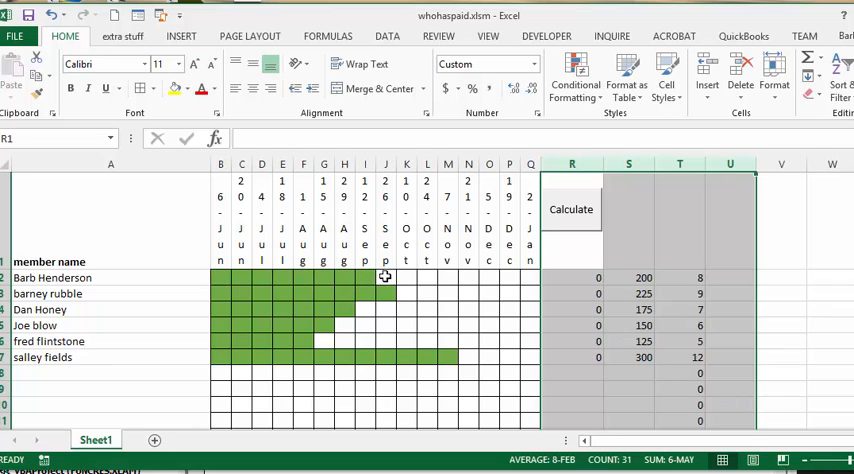
left_click(385, 277)
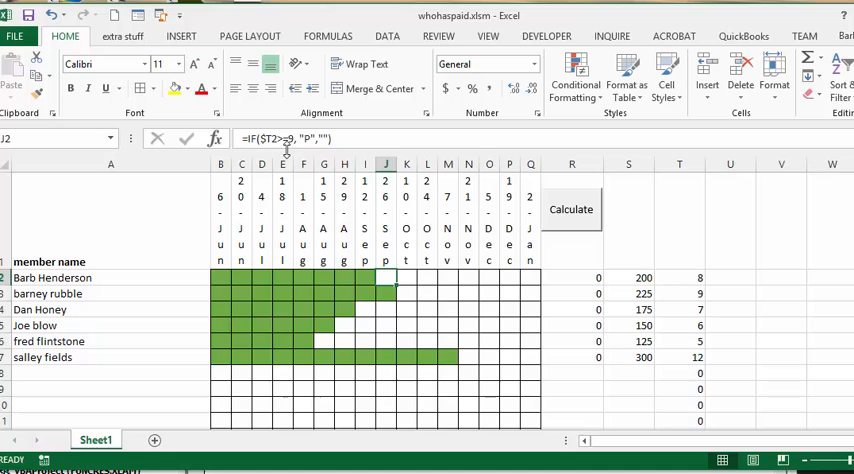
mouse_move(265, 138)
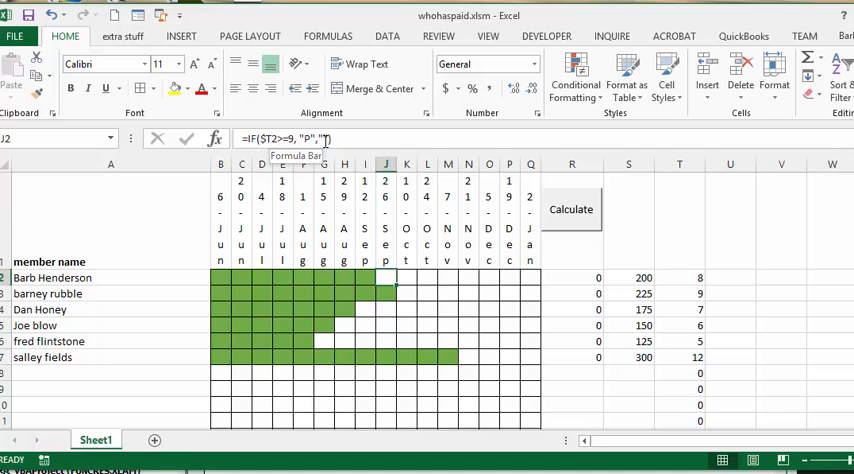
left_click(571, 341)
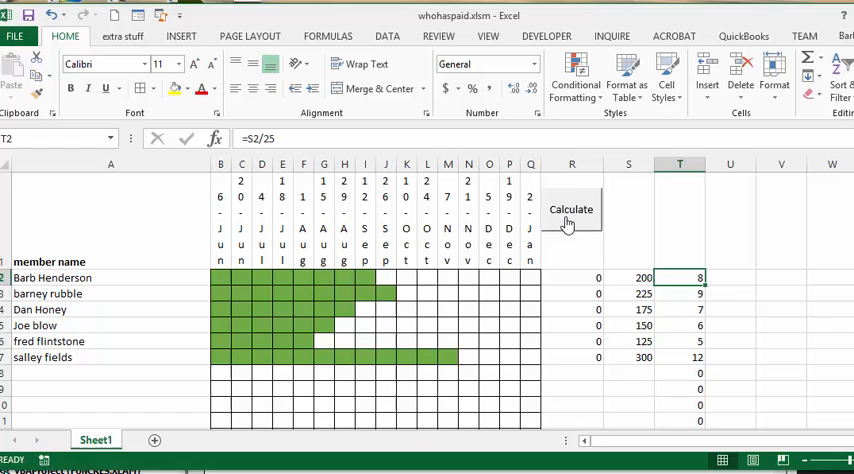
mouse_move(568, 216)
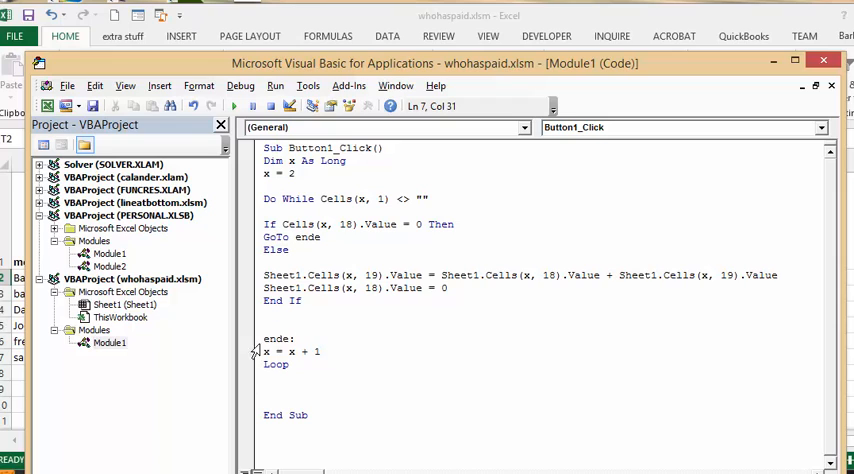
mouse_move(305, 279)
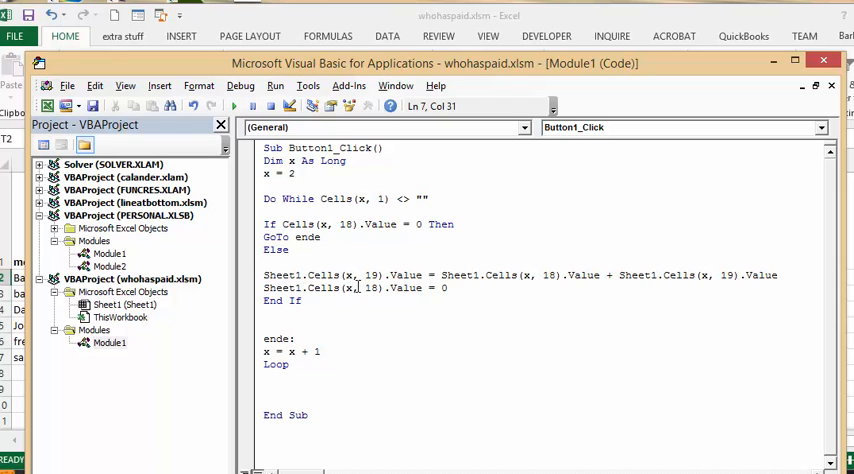
mouse_move(505, 243)
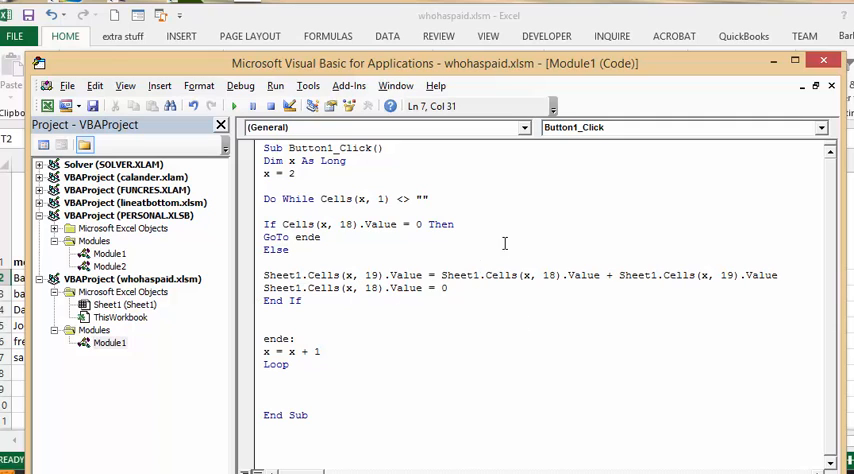